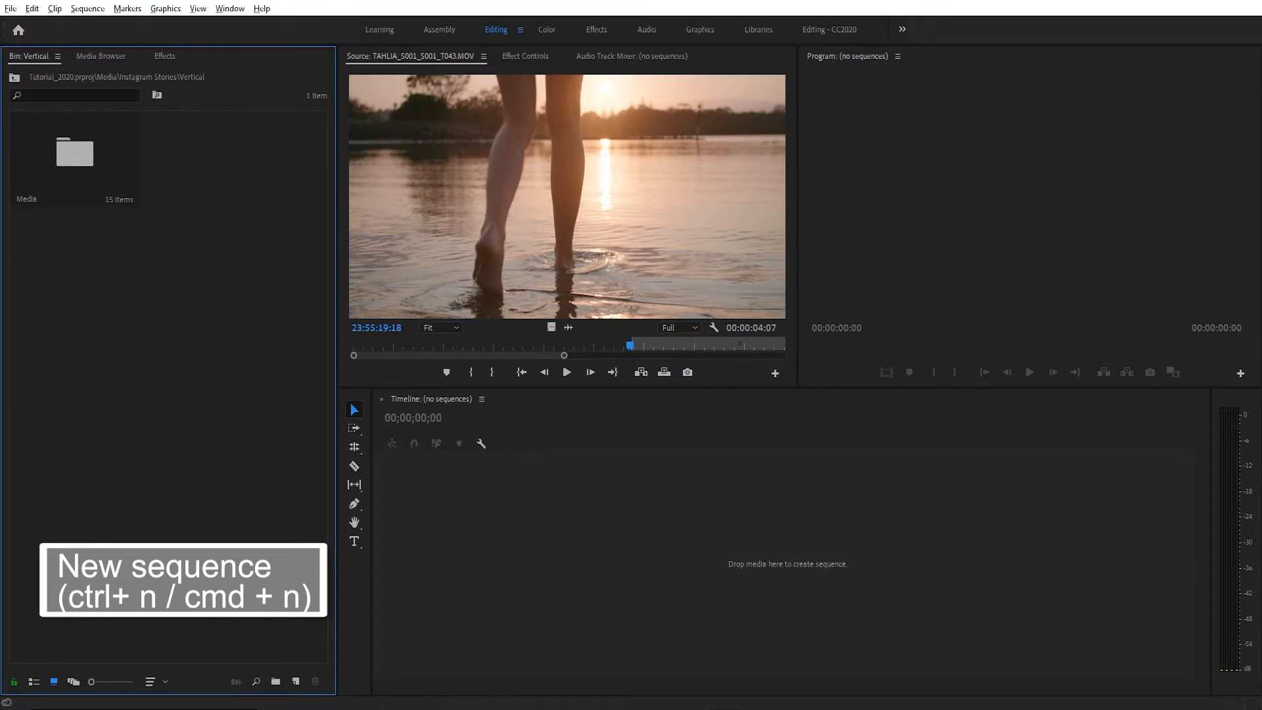
Begin a new sequence from the 1080p25 custom preset named 'story_01'.
key(ctrl+n)
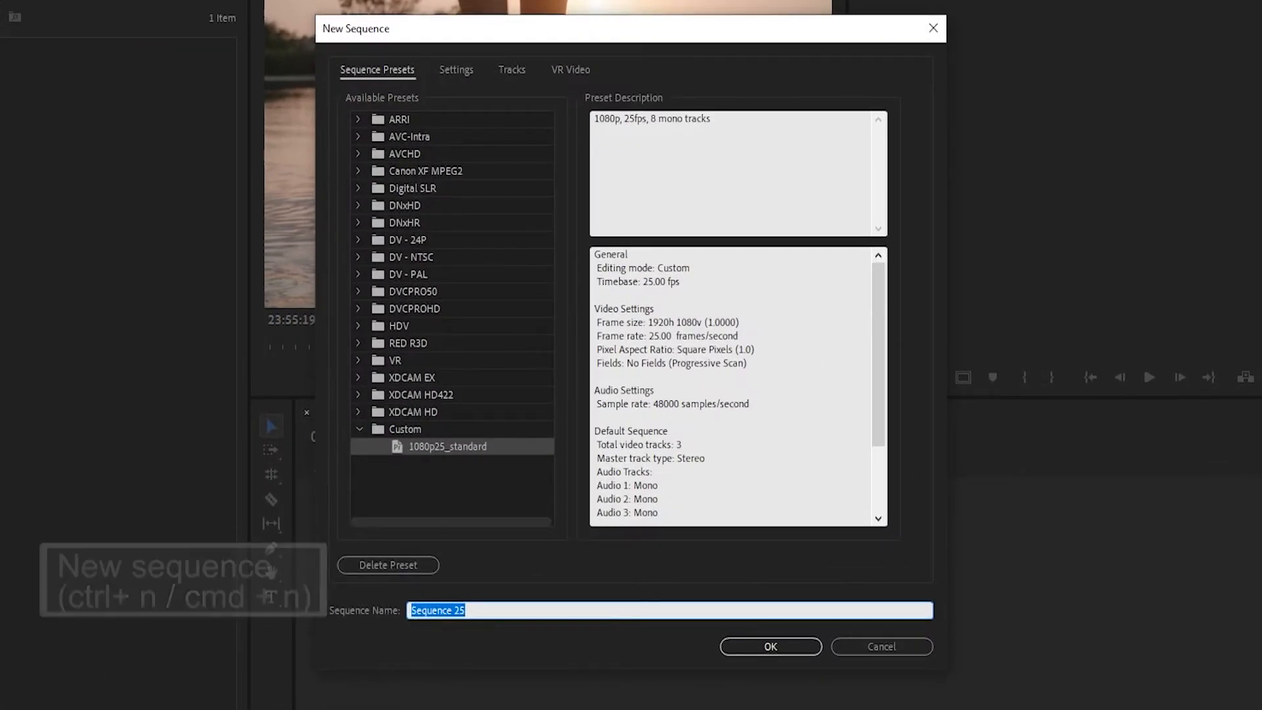
text(story)
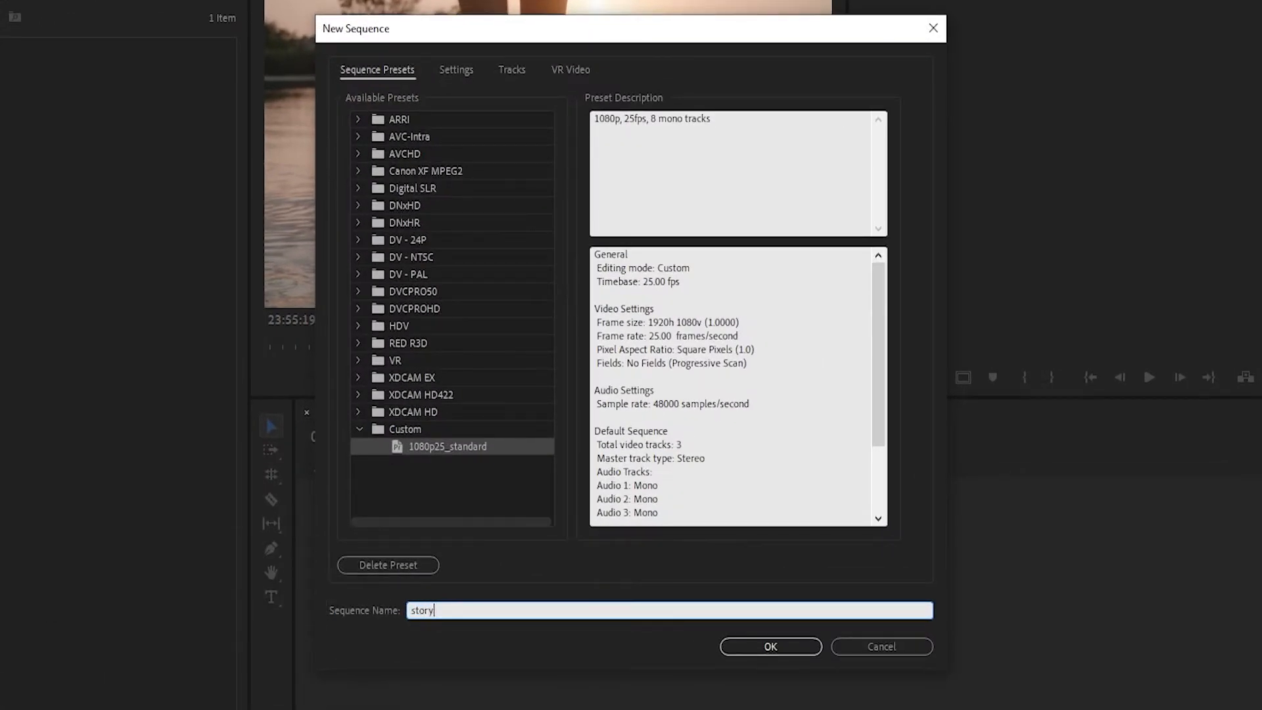
text(_01)
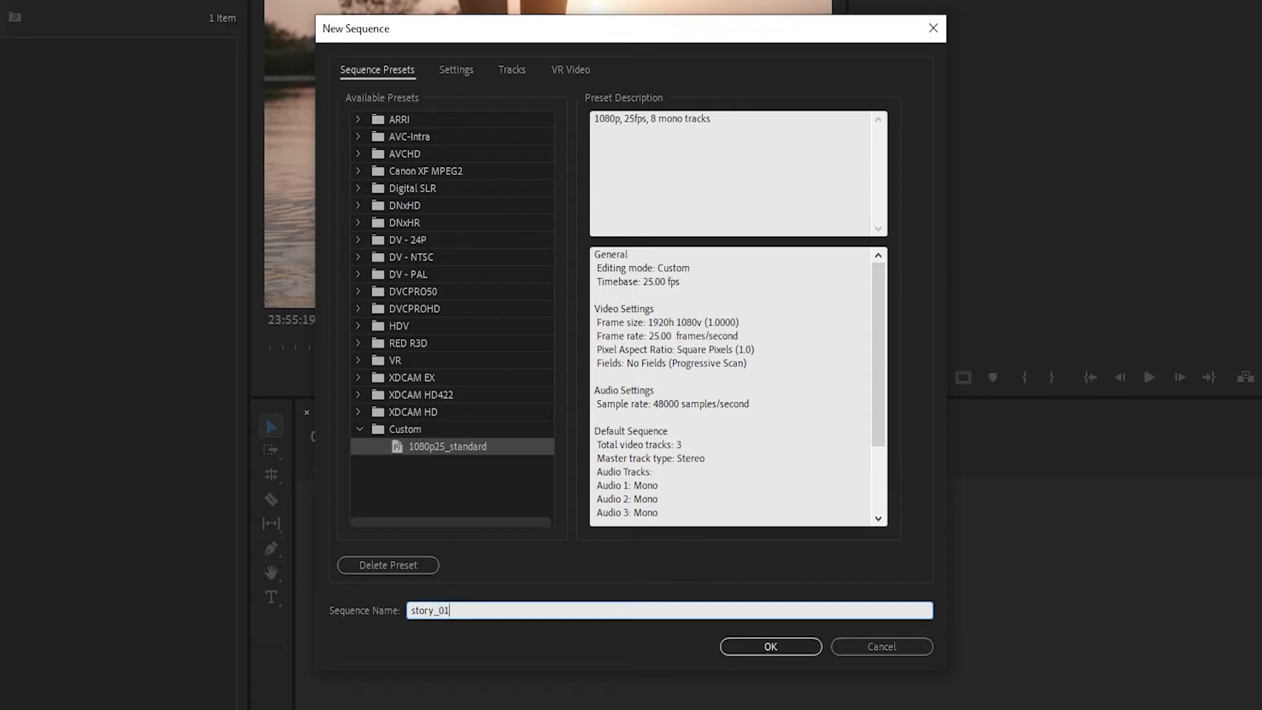
Set a vertical 1080×1920 frame size, save it as a preset, and create the sequence.
click(457, 70)
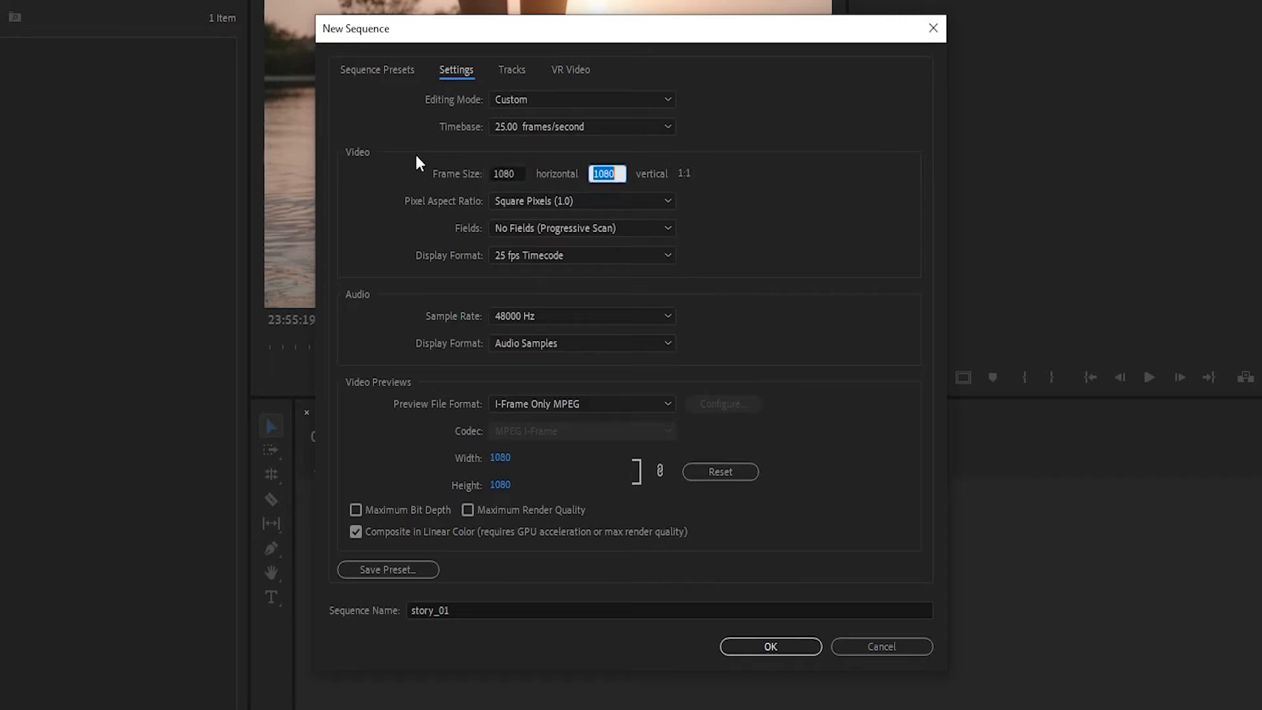
text(1920)
text(Instagra)
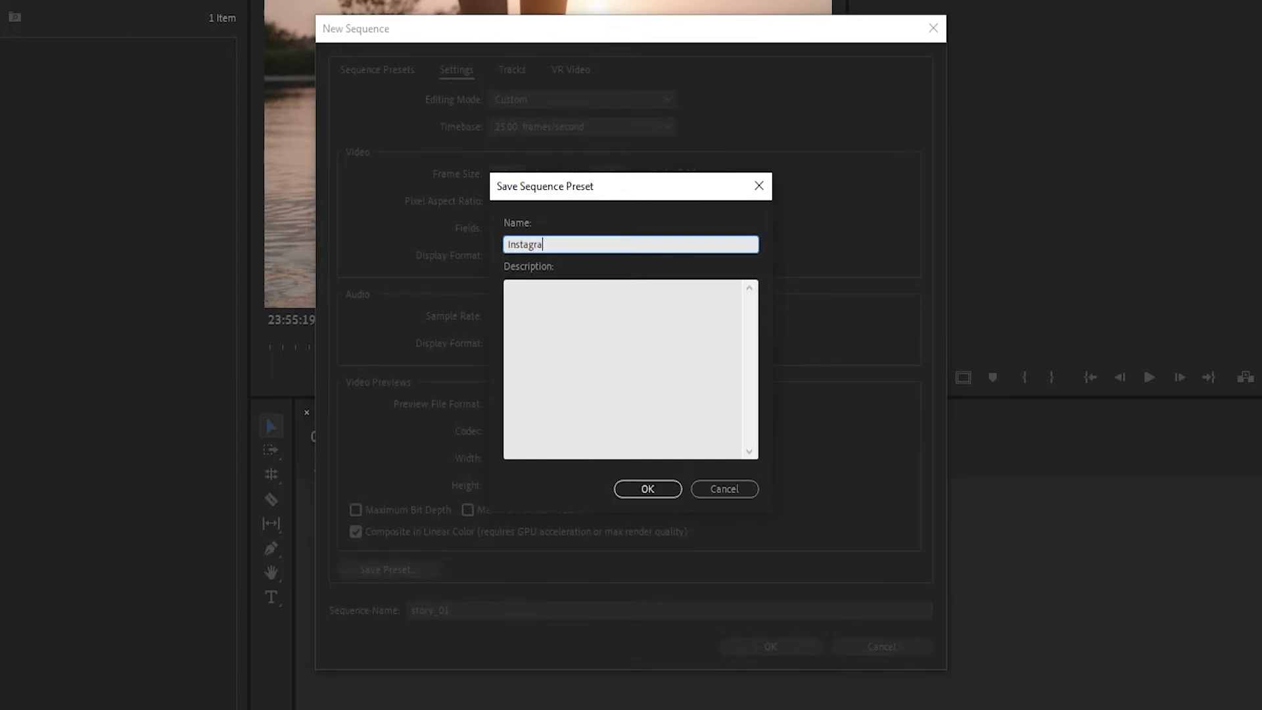
click(647, 489)
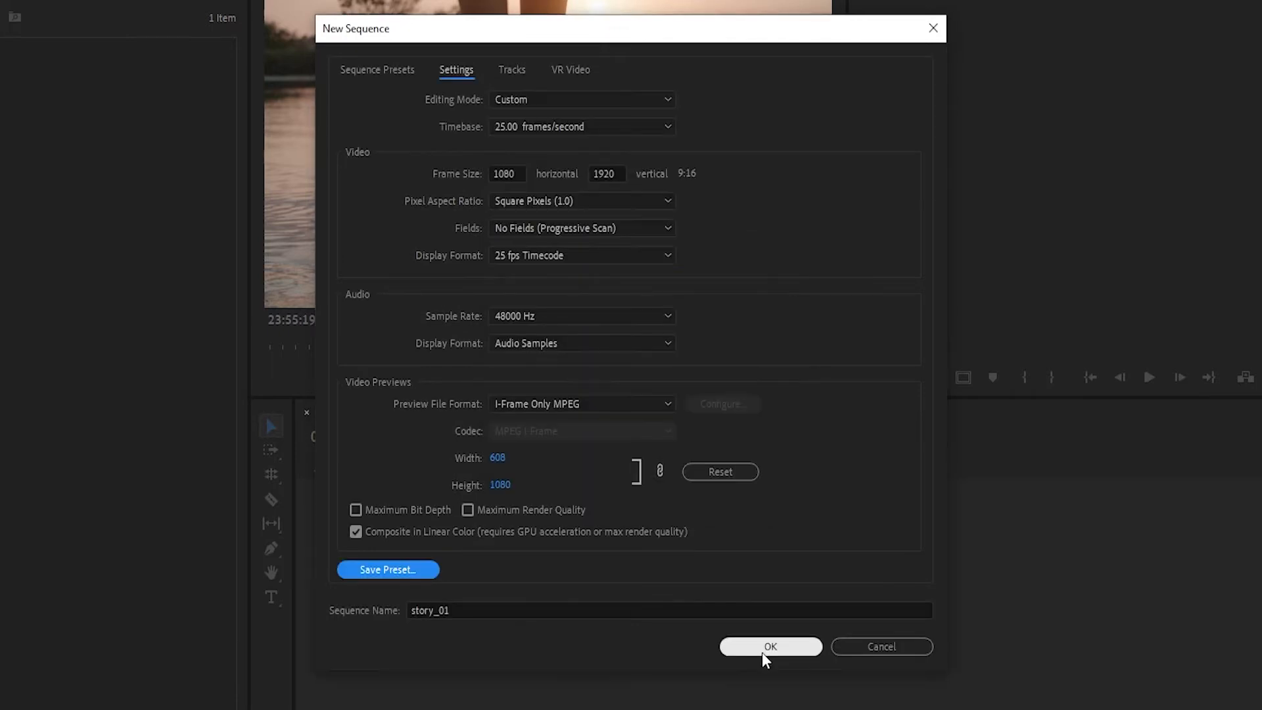
click(769, 647)
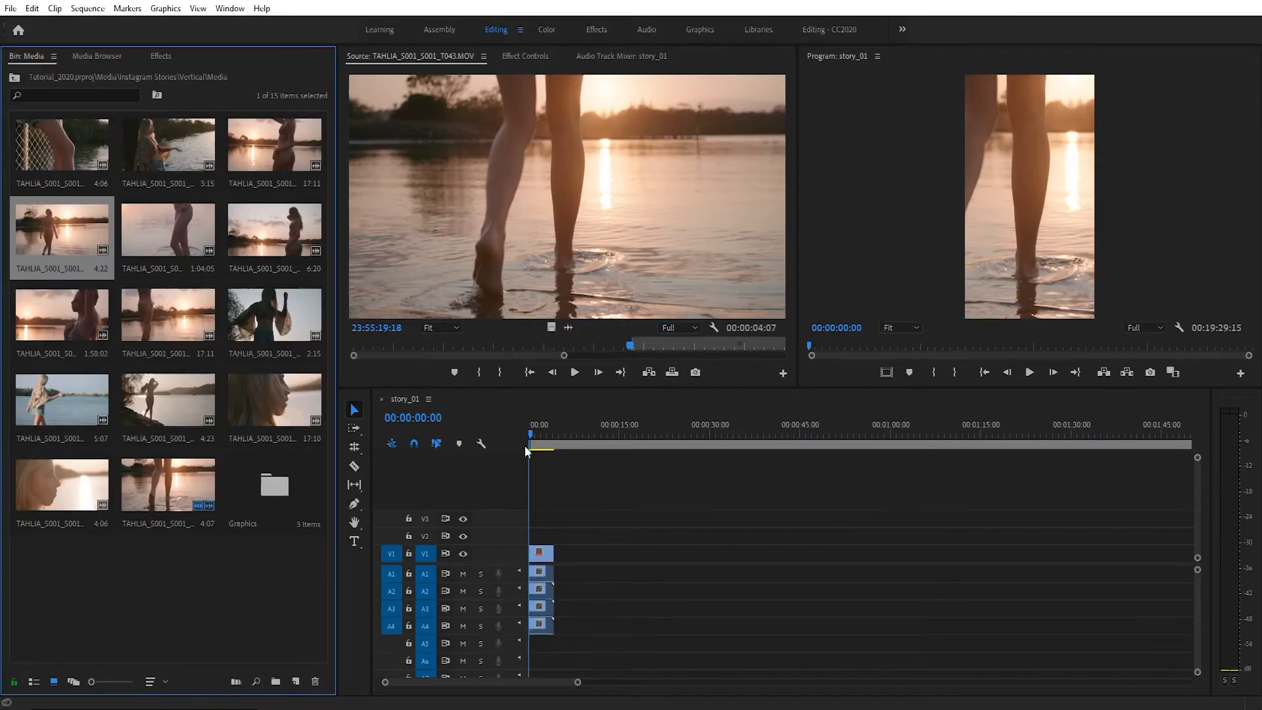
Select the first clip on V1 to show its Motion properties in Effect Controls.
click(524, 55)
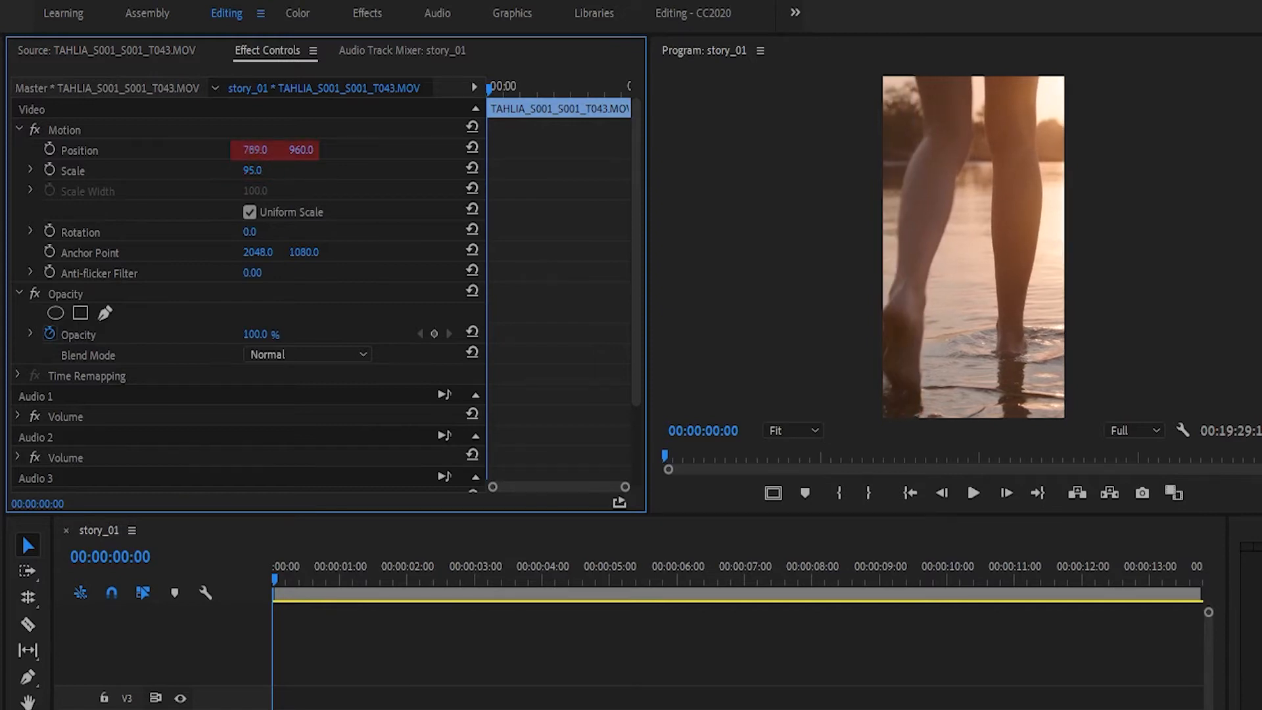
Nudge the first clip's position to centre the subject, then move on to the later clips.
drag(265, 150, 250, 150)
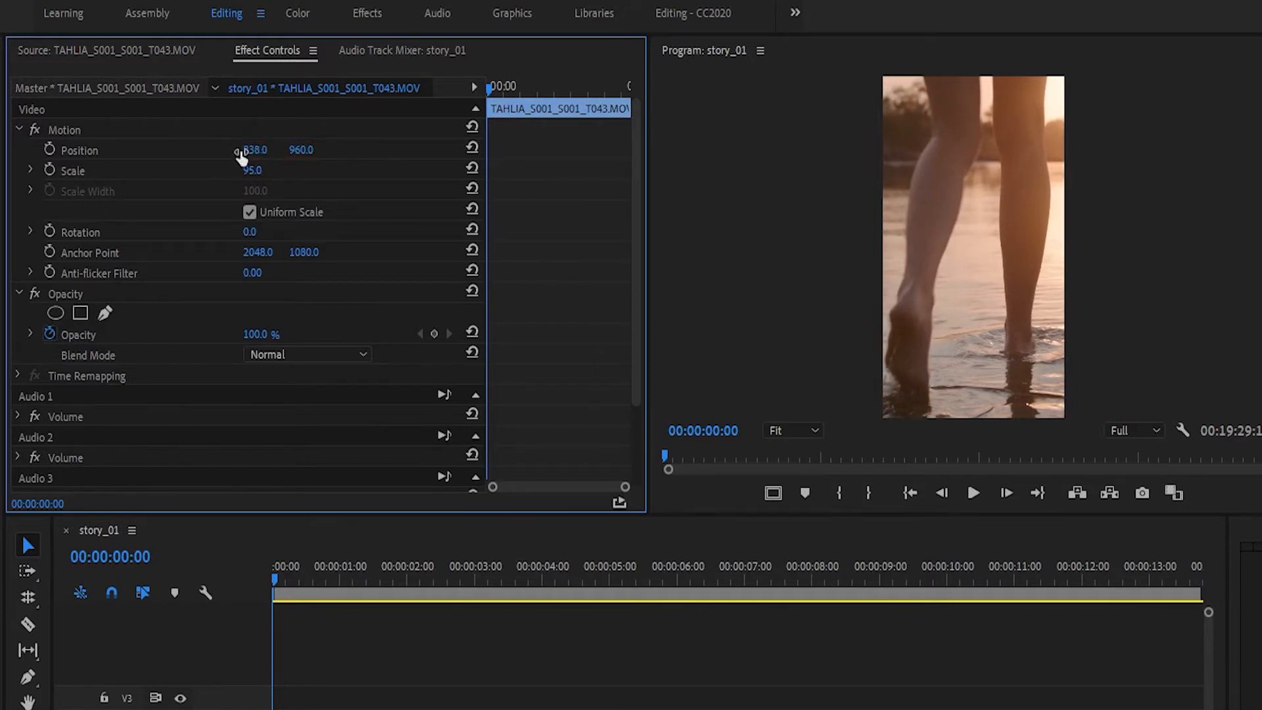
click(558, 565)
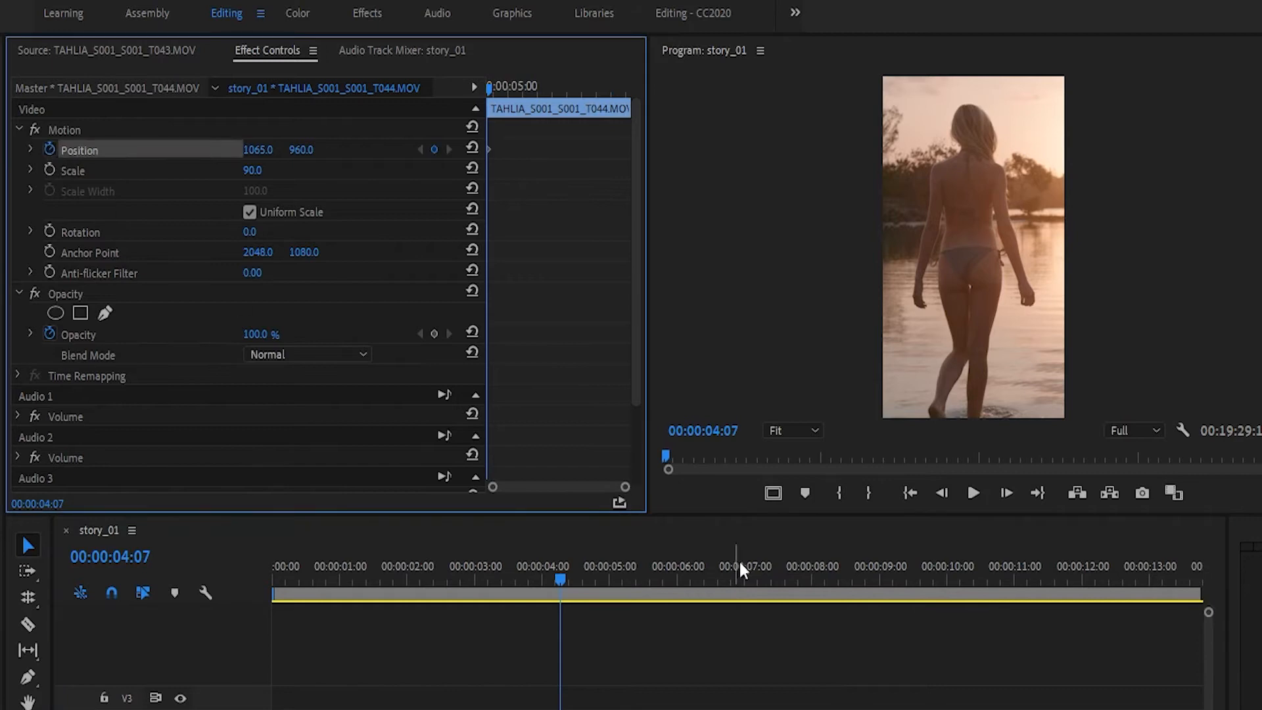
click(890, 566)
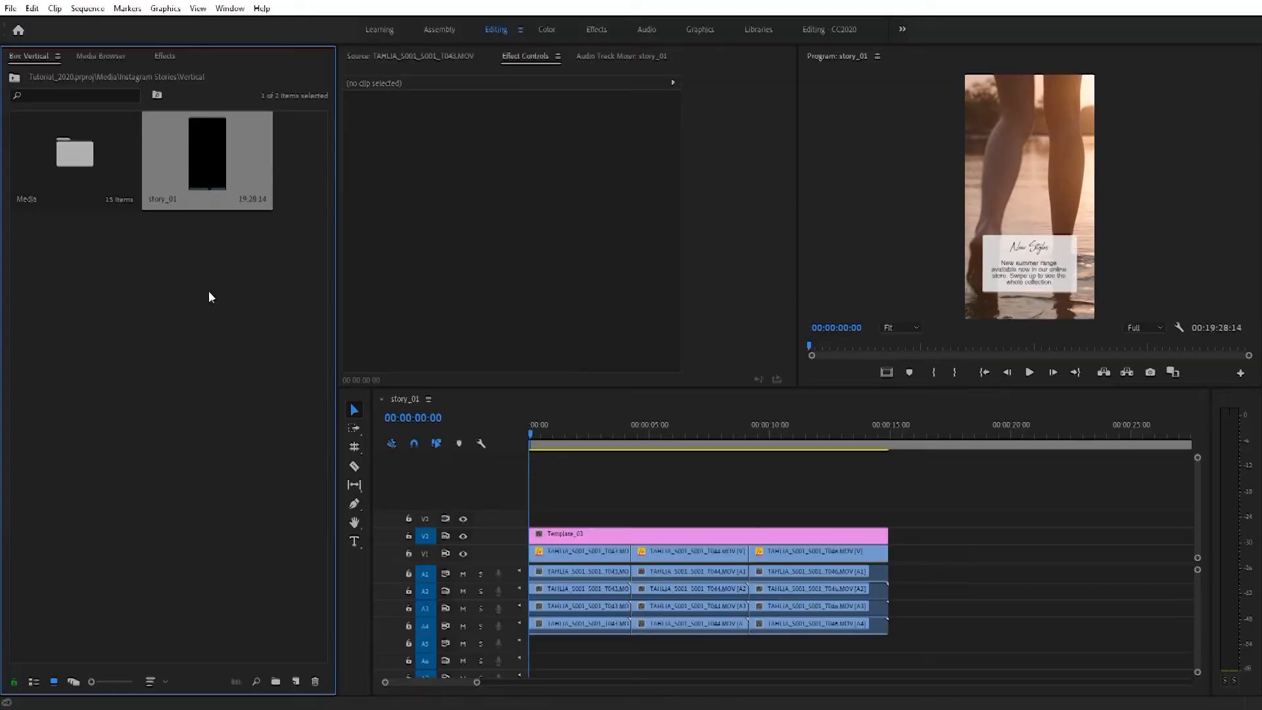
Configure export as H.264 with the Match Source - High bitrate preset and pick the source range.
key(ctrl+m)
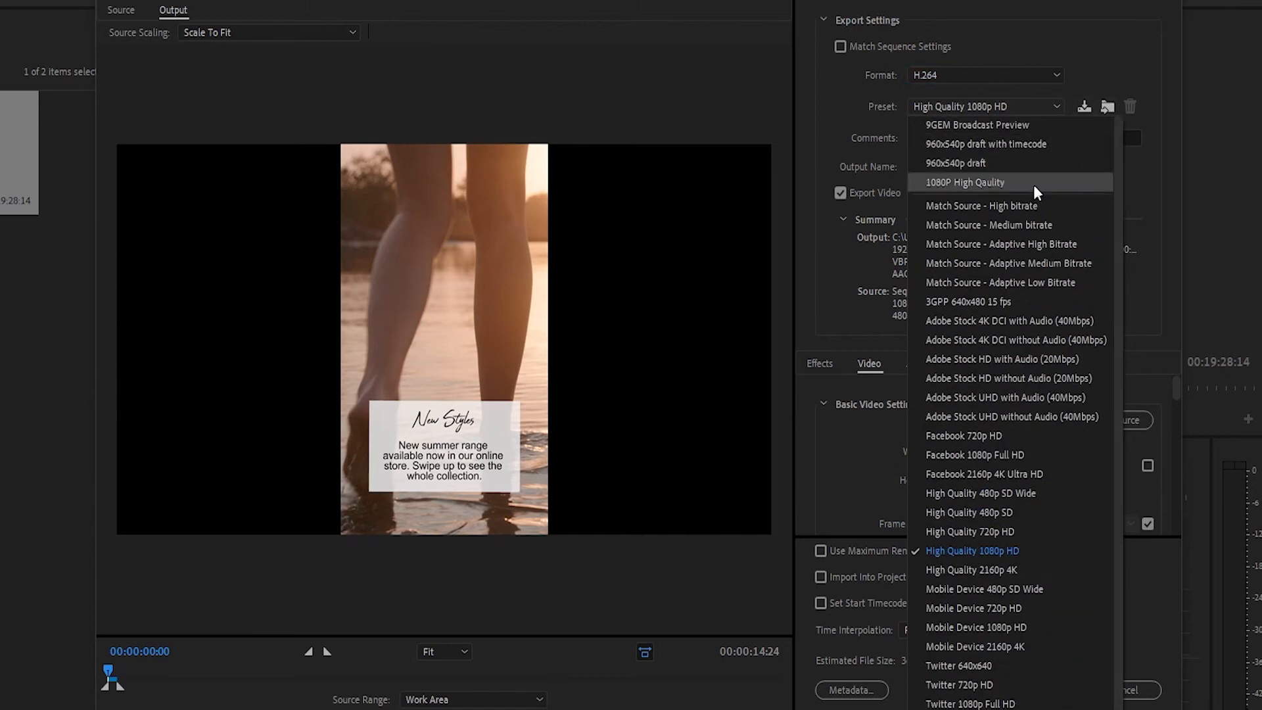
click(980, 205)
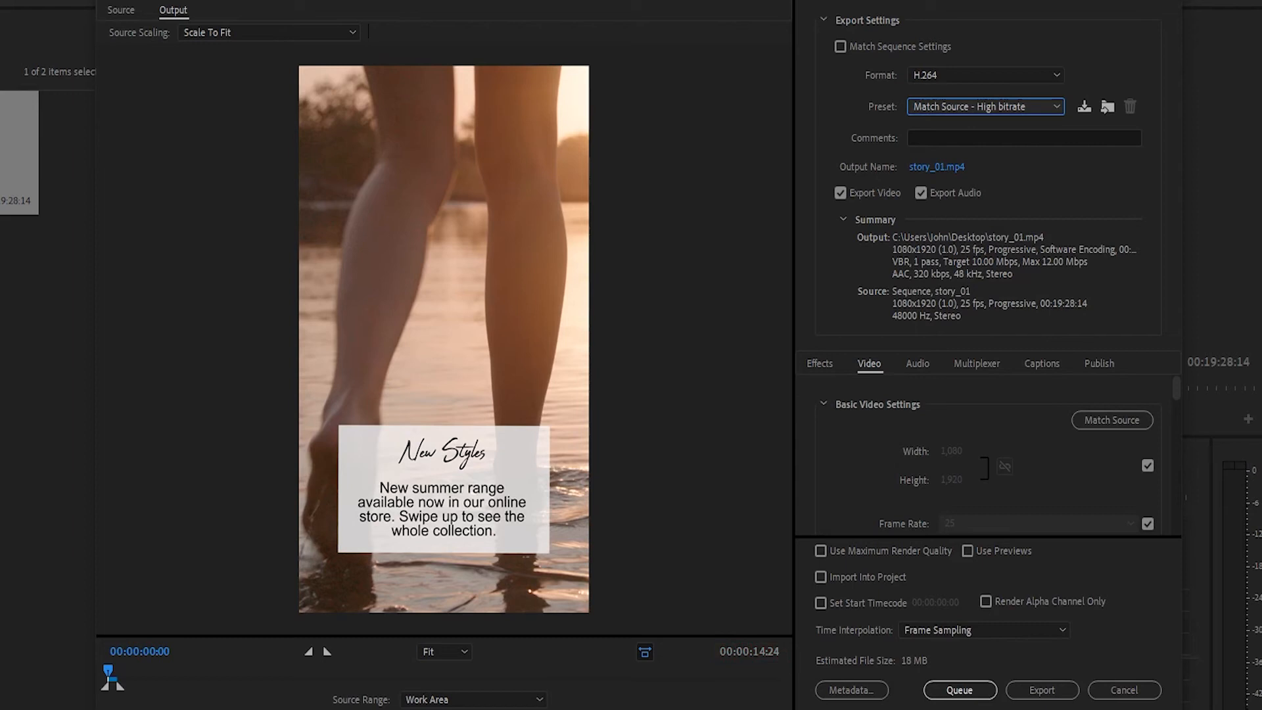
click(538, 698)
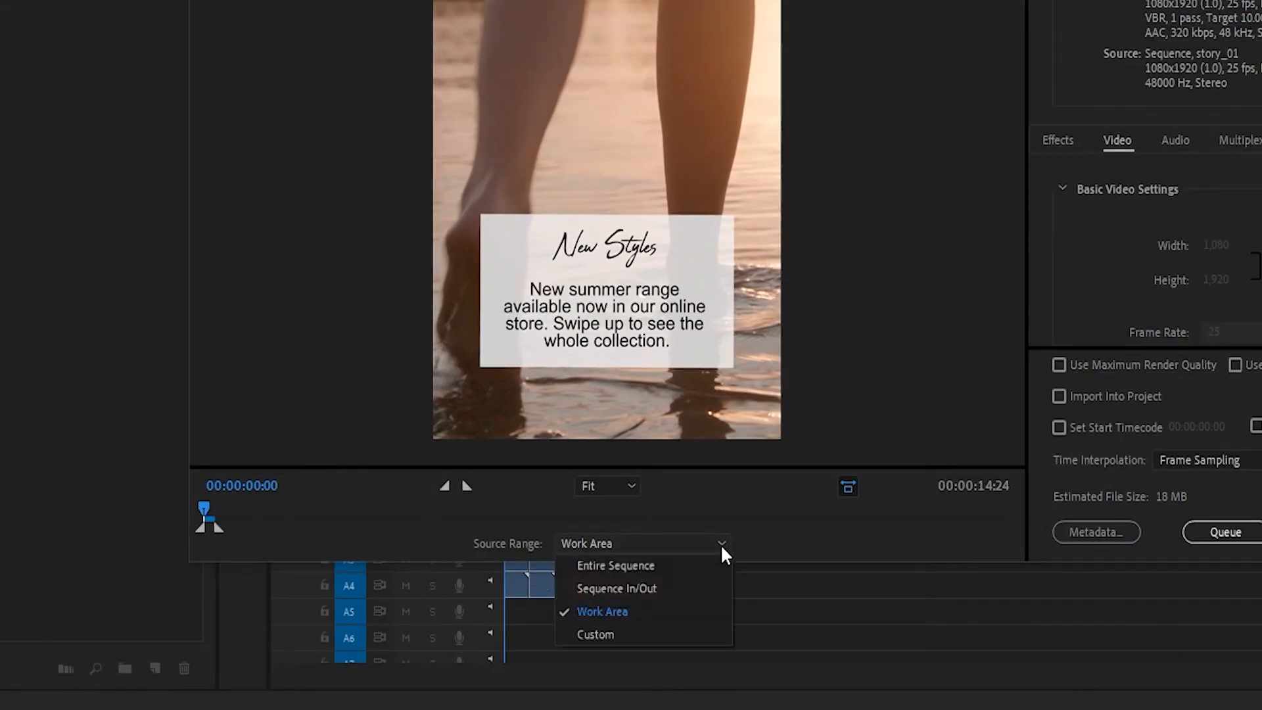